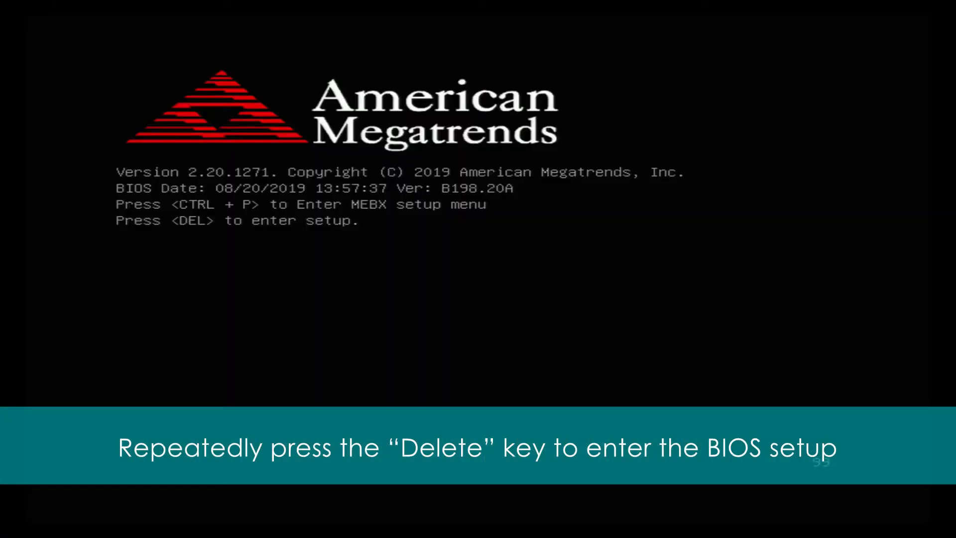
- Enter the Aptio Setup Utility during boot and view BIOS version B198.20A for project CS650
{"action": "key", "text": "delete"}
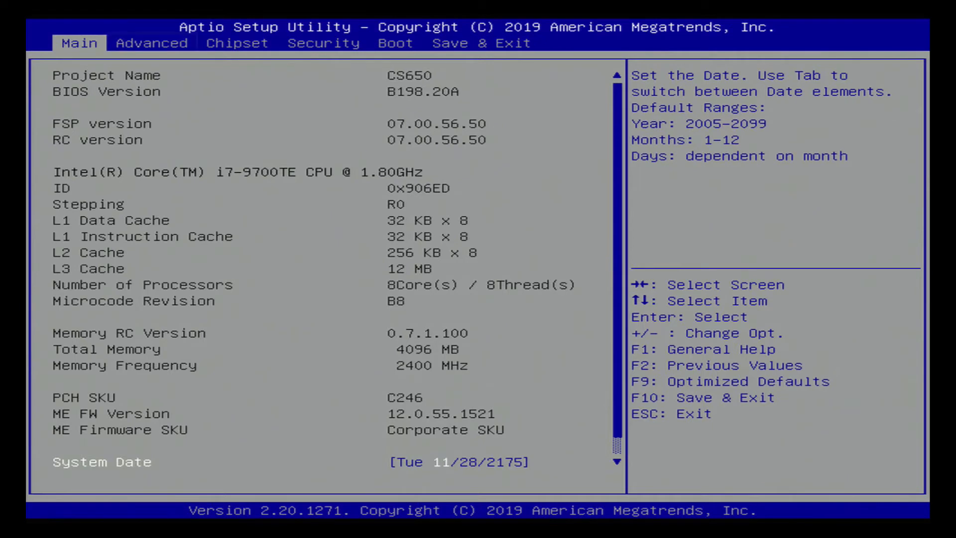
{"action": "left_click", "coordinate": [151, 43]}
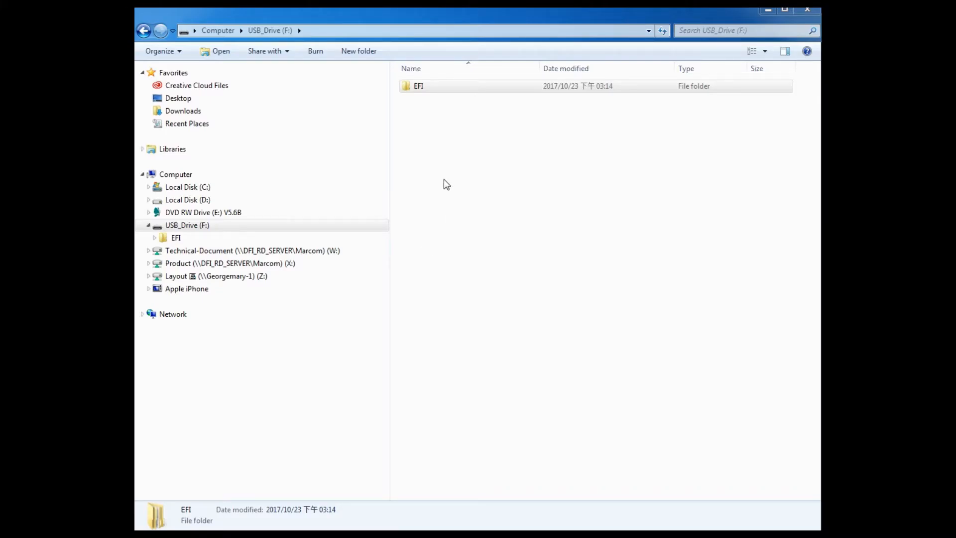
- Navigate into USB_Drive (F:) > EFI > BOOT to hold the .efi shell and flash files
{"action": "double_click", "coordinate": [419, 85]}
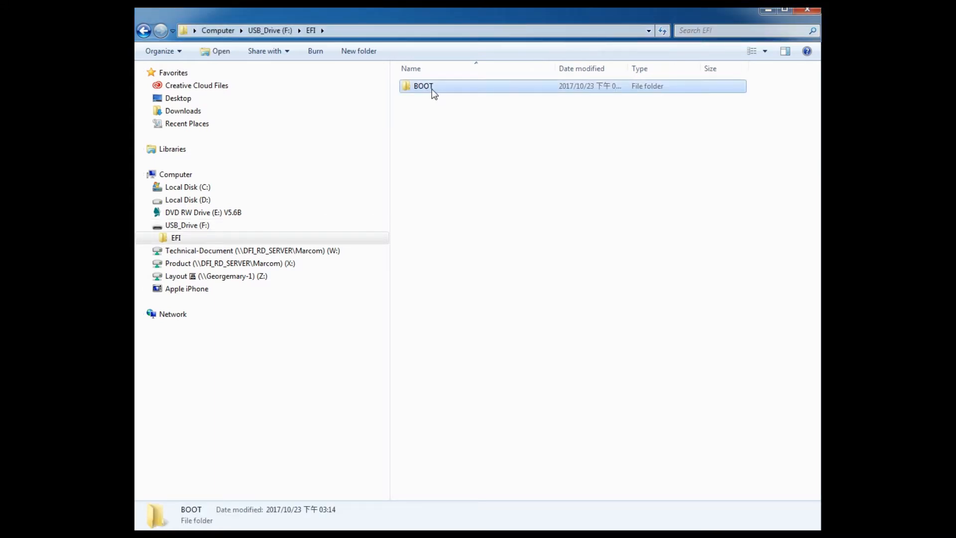
{"action": "double_click", "coordinate": [423, 86]}
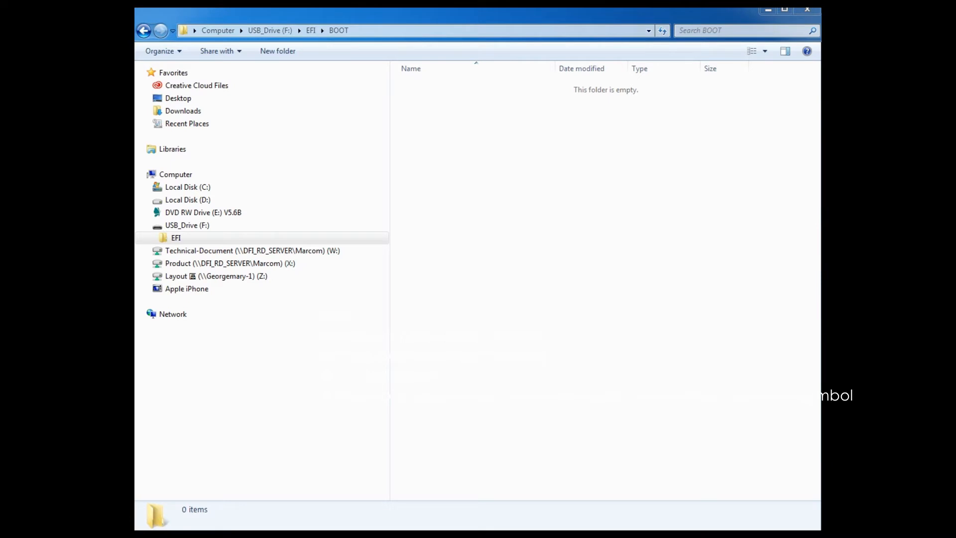
{"action": "mouse_move", "coordinate": [515, 199]}
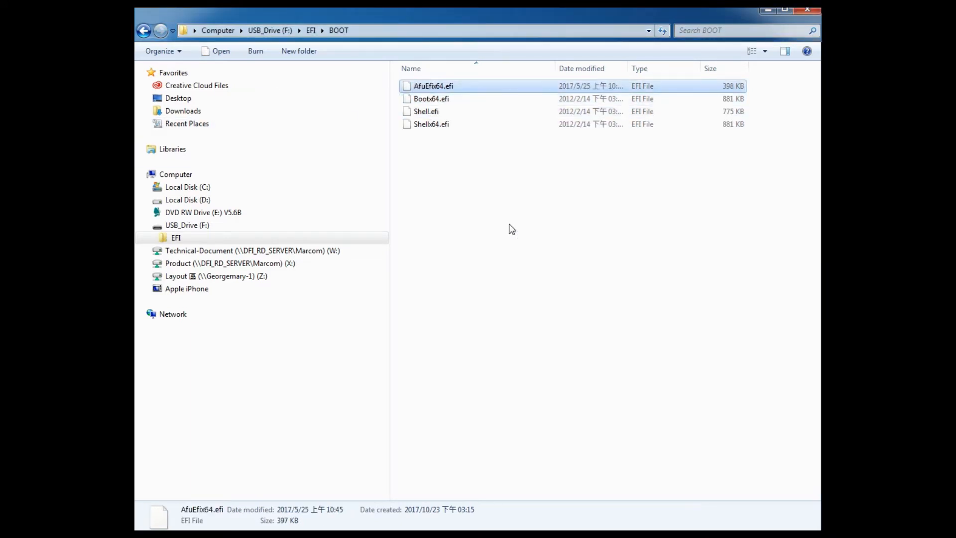
{"action": "mouse_move", "coordinate": [492, 226]}
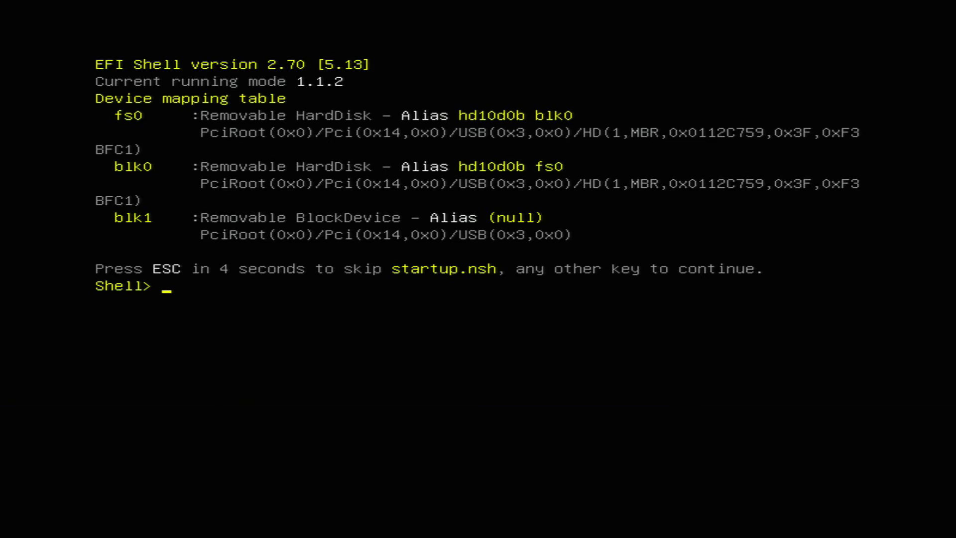
- Switch to fs0: and change directory to \EFI\BOOT at the shell prompt
{"action": "double_click", "coordinate": [126, 115]}
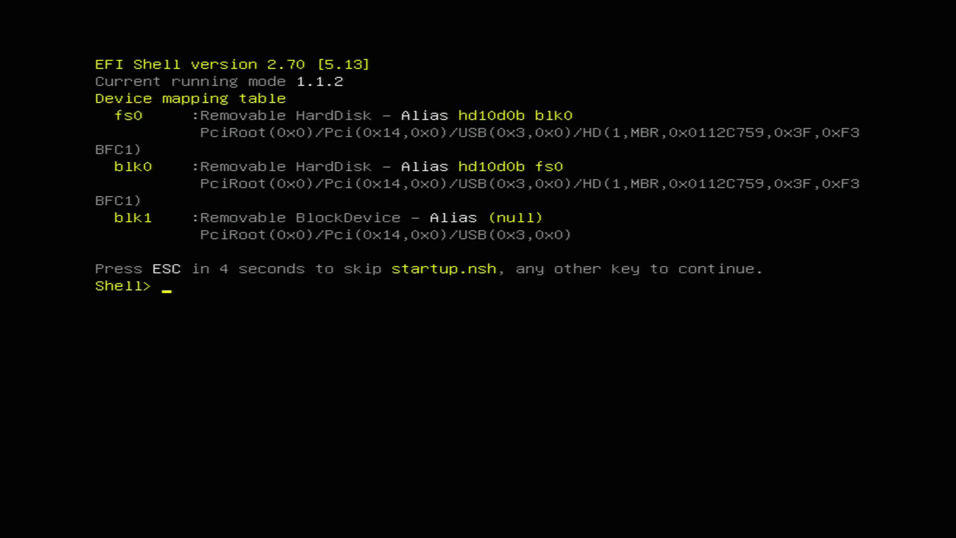
{"action": "type", "text": "fs0:"}
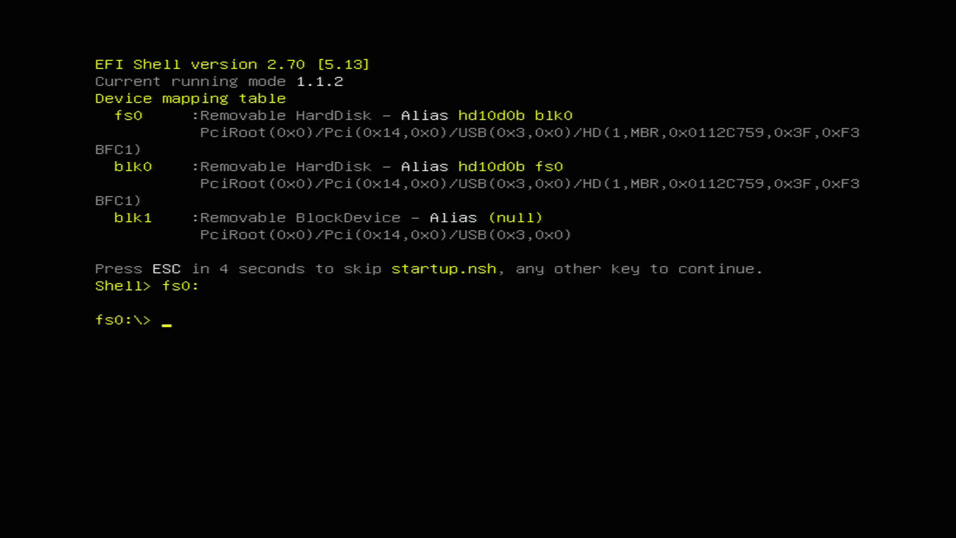
{"action": "type", "text": "cd \\"}
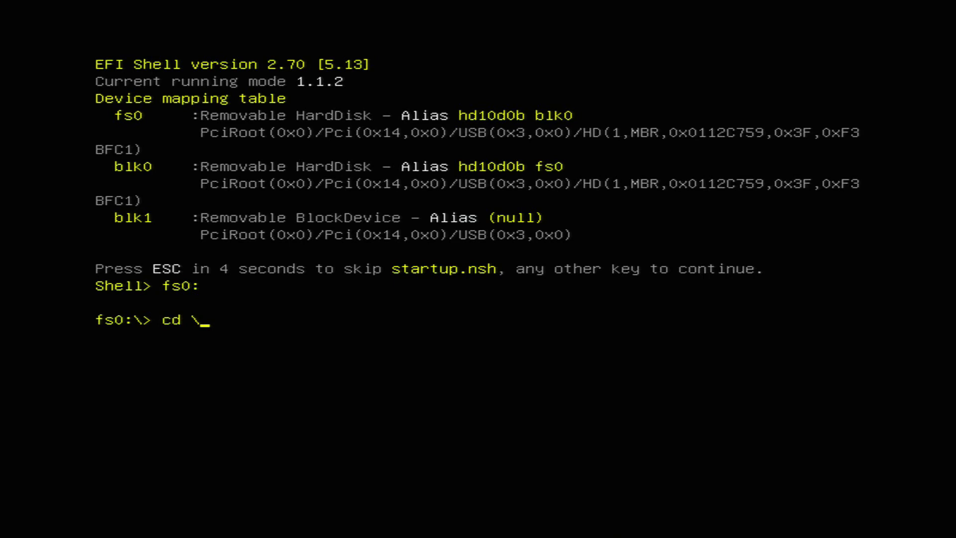
{"action": "type", "text": "EFI\\BOOT"}
{"action": "type", "text": "AfuEfix64.efi B"}
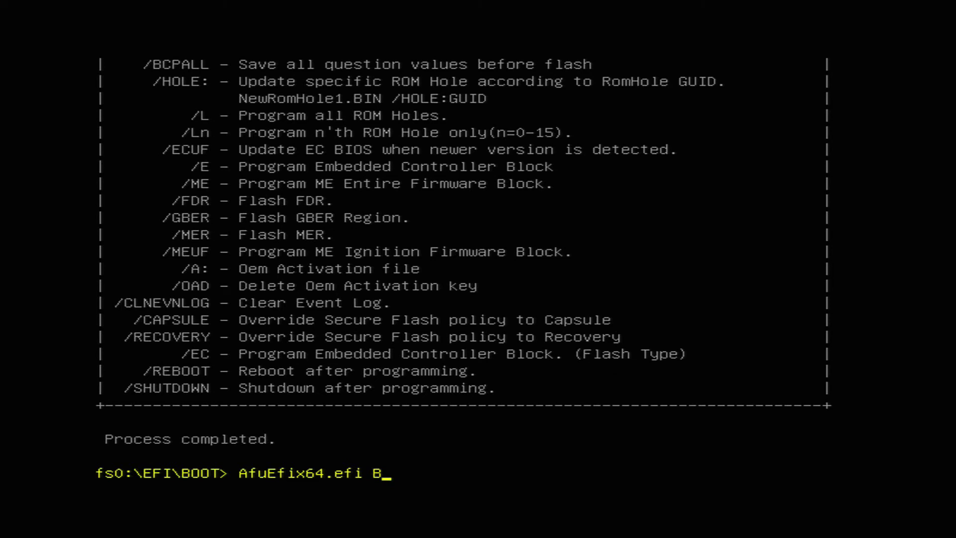
- Enter the flash command AfuEfix64.efi B198.20A /b
{"action": "type", "text": "198.20A /b"}
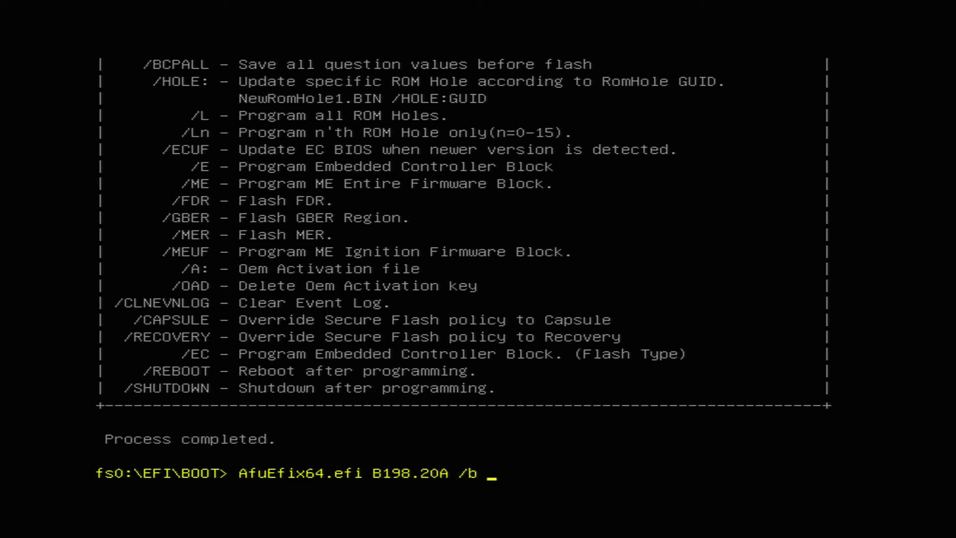